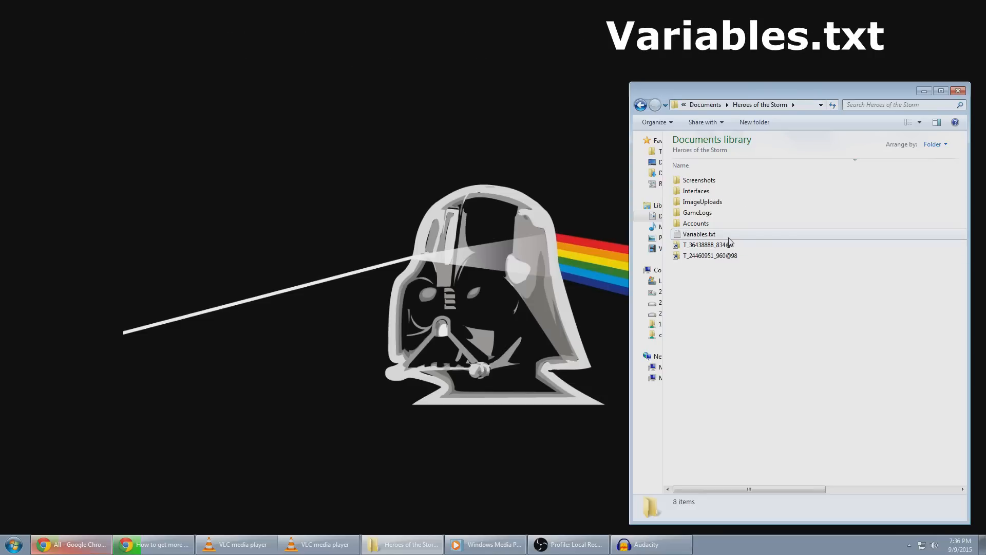
# Open Variables.txt from the Heroes of the Storm documents folder in Notepad++
pyautogui.doubleClick(698, 235)
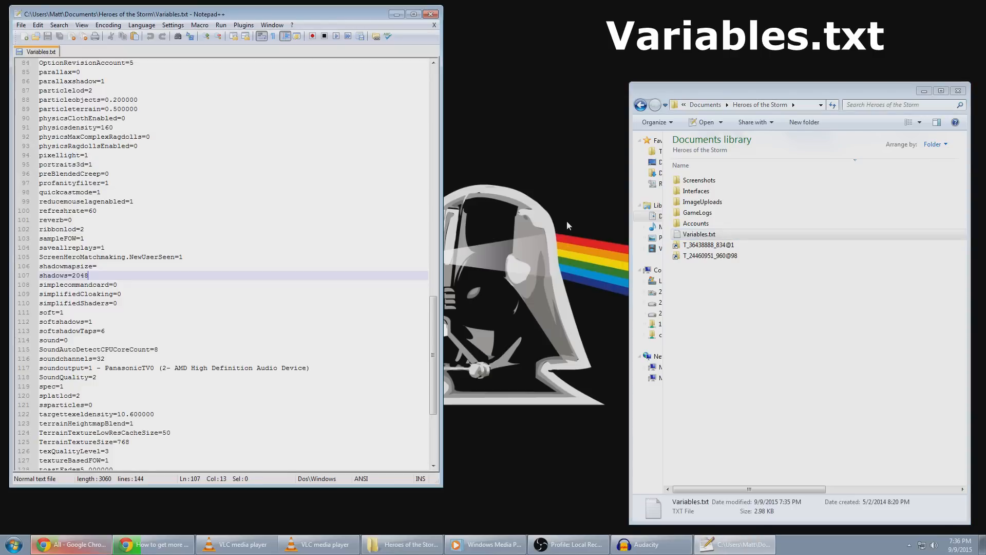
# Clear the shadowmapsize= value in Variables.txt, save it and close the editor
pyautogui.click(342, 173)
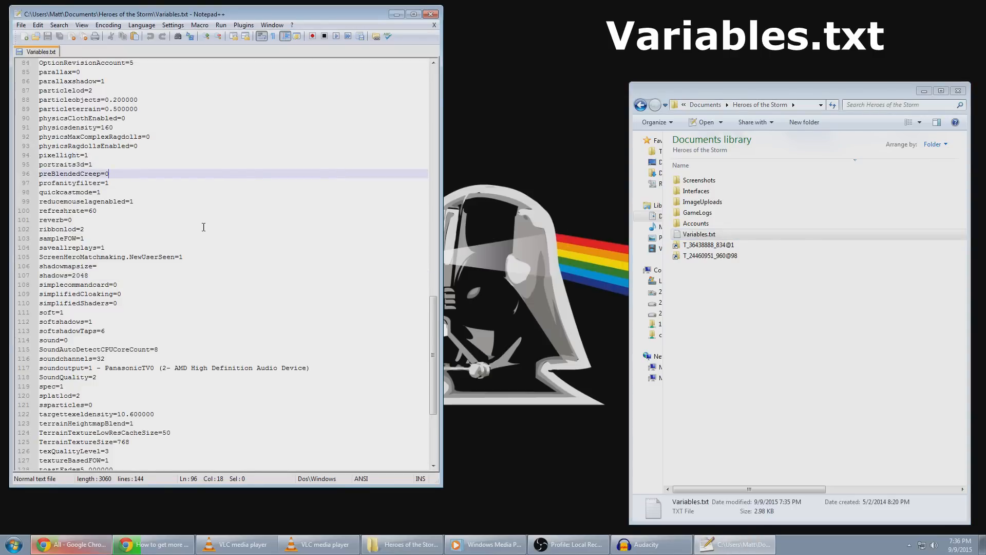
pyautogui.moveTo(166, 270)
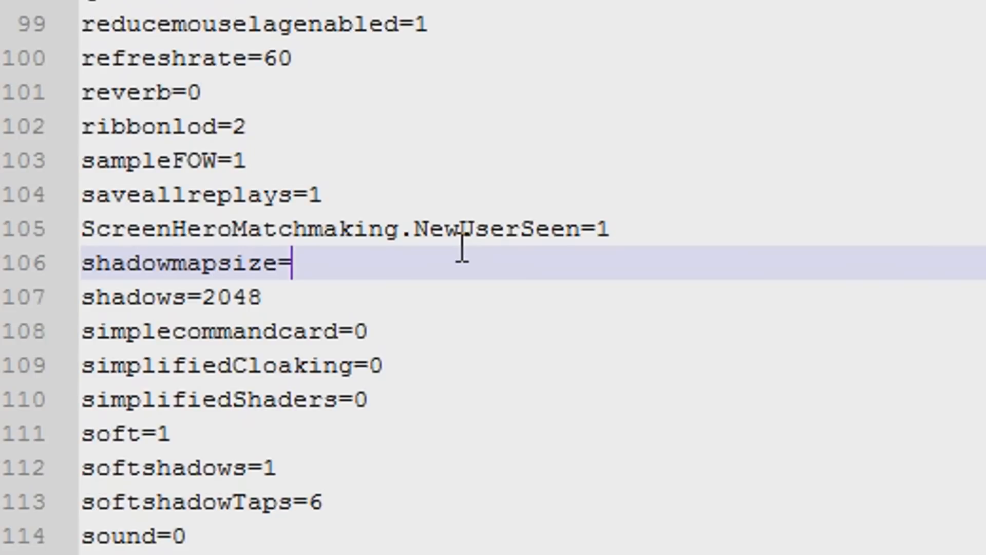
pyautogui.write('1')
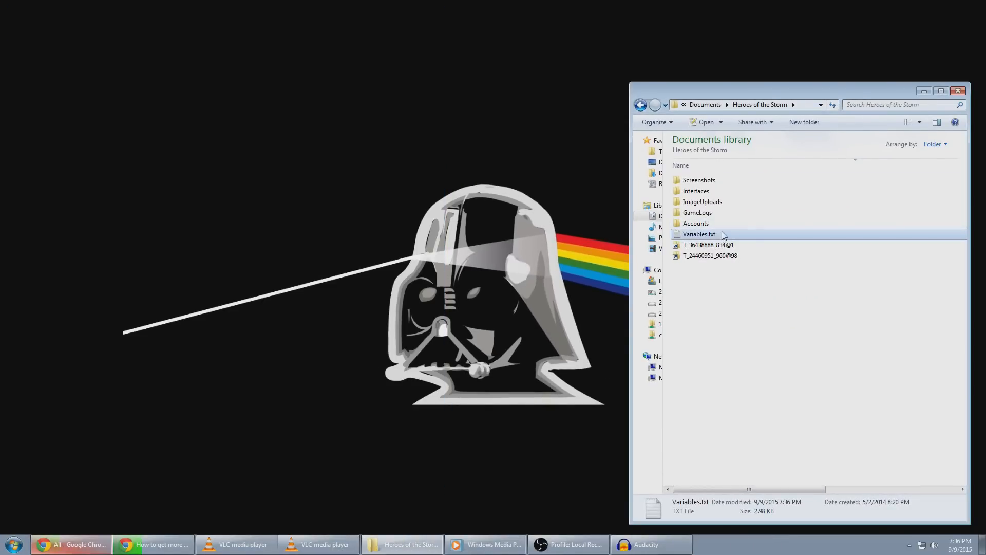
# Mark Variables.txt as Read-only in its Properties and apply the attribute
pyautogui.rightClick(699, 234)
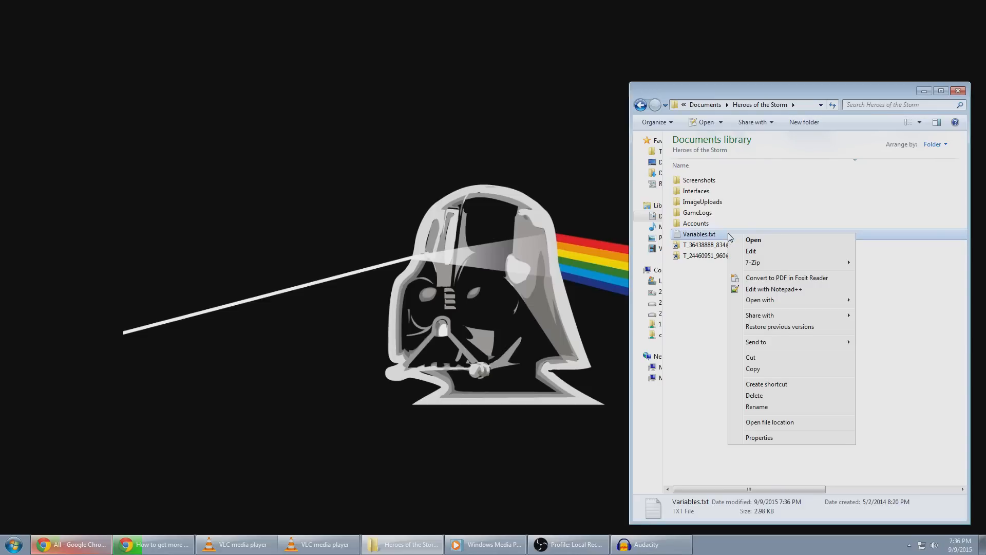
pyautogui.moveTo(760, 437)
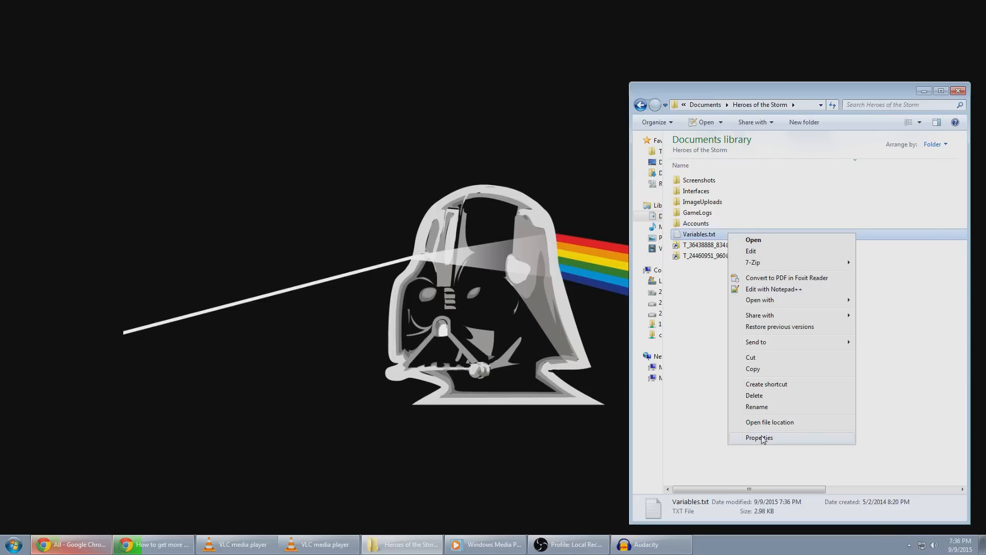
pyautogui.click(759, 437)
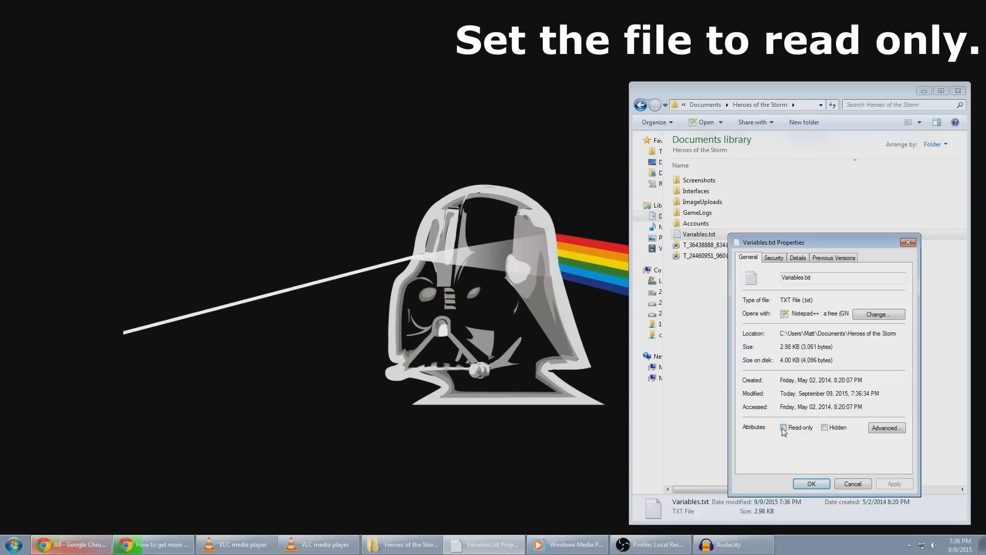
pyautogui.click(783, 428)
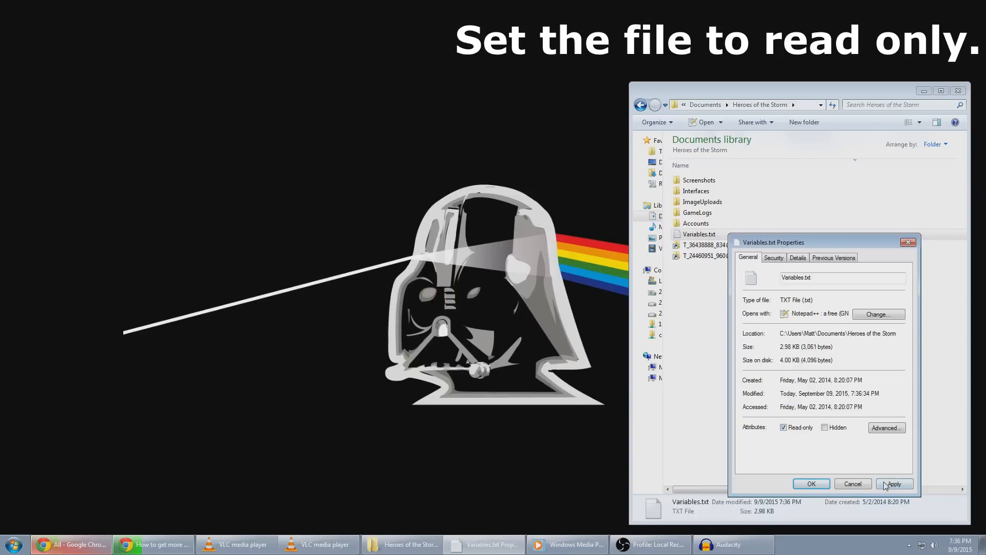
pyautogui.click(894, 483)
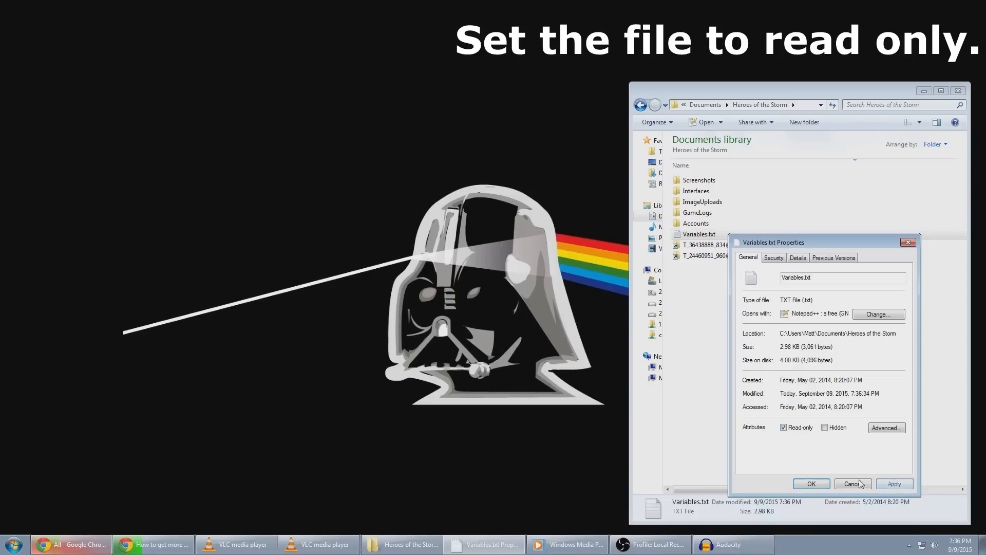
pyautogui.click(811, 484)
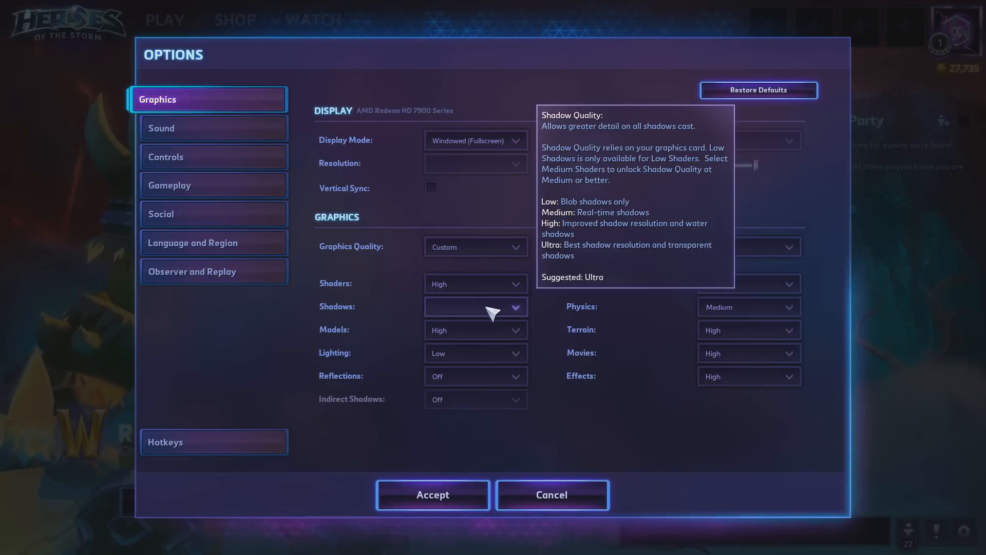
pyautogui.moveTo(497, 296)
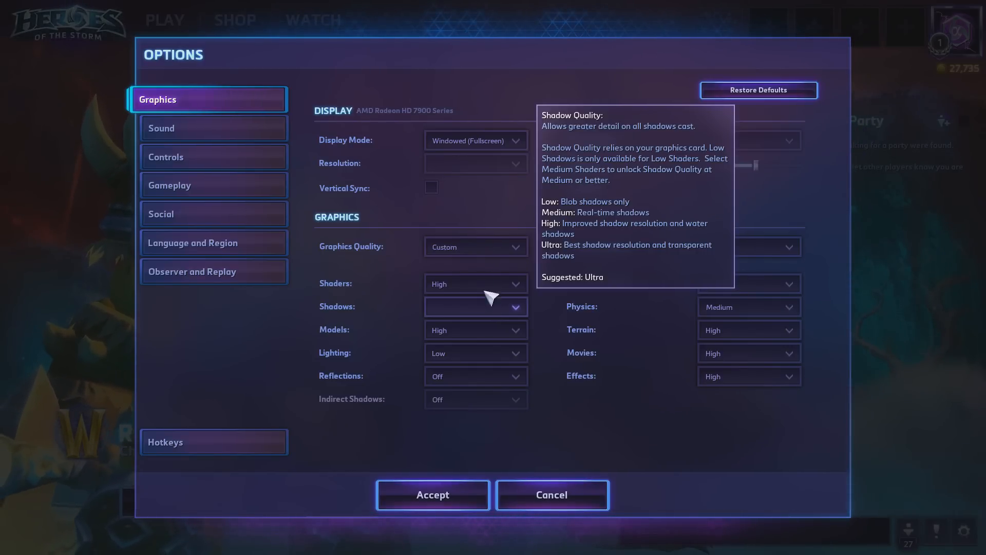
pyautogui.moveTo(629, 453)
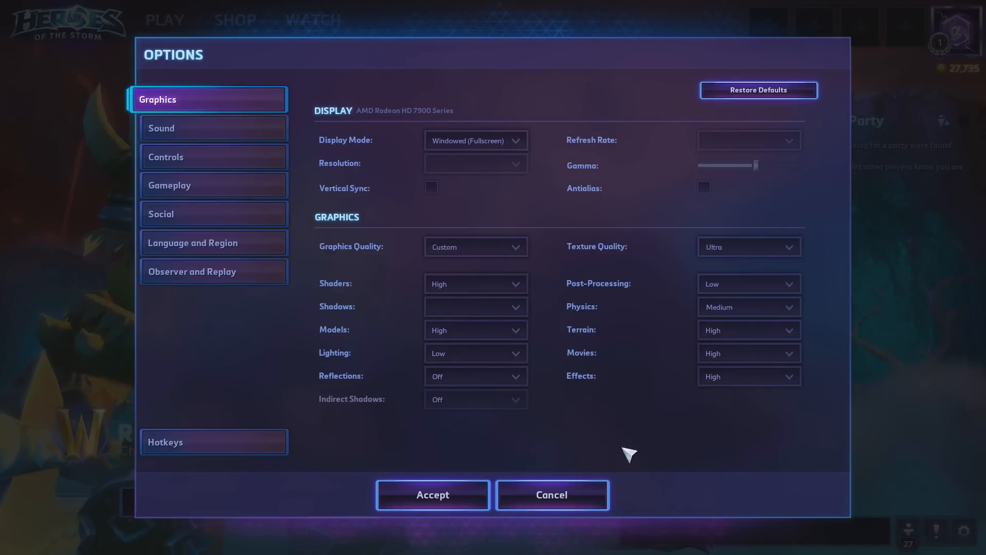
pyautogui.moveTo(644, 413)
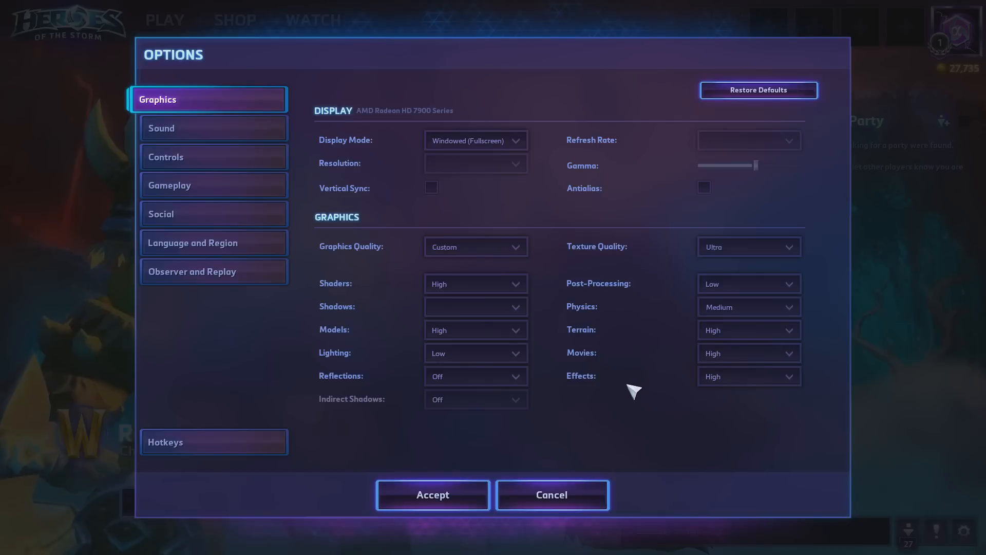
pyautogui.moveTo(628, 401)
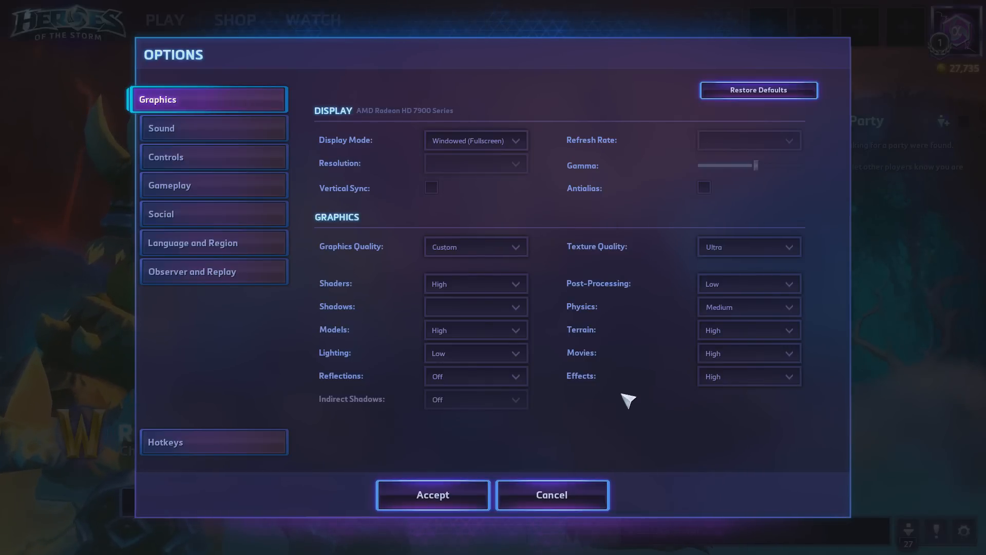
pyautogui.moveTo(603, 415)
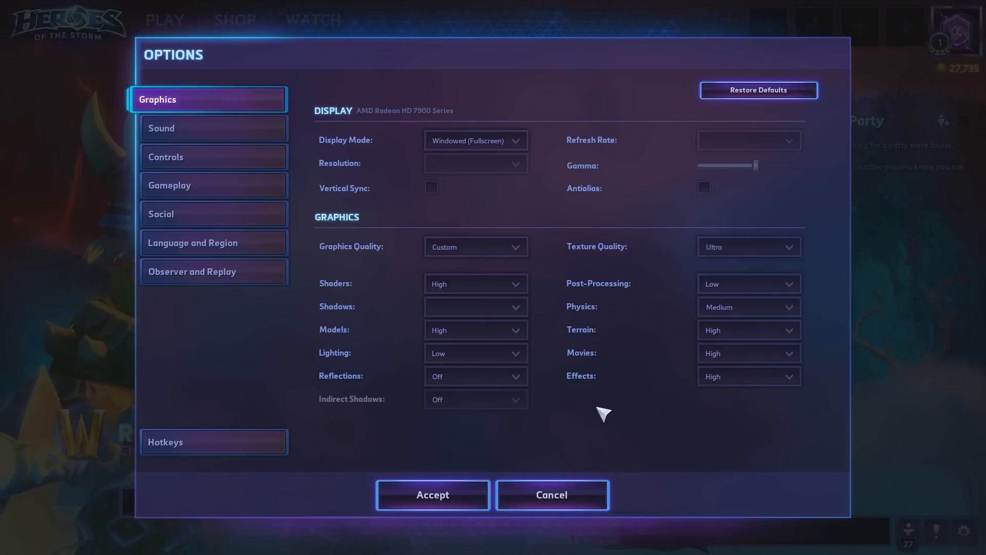